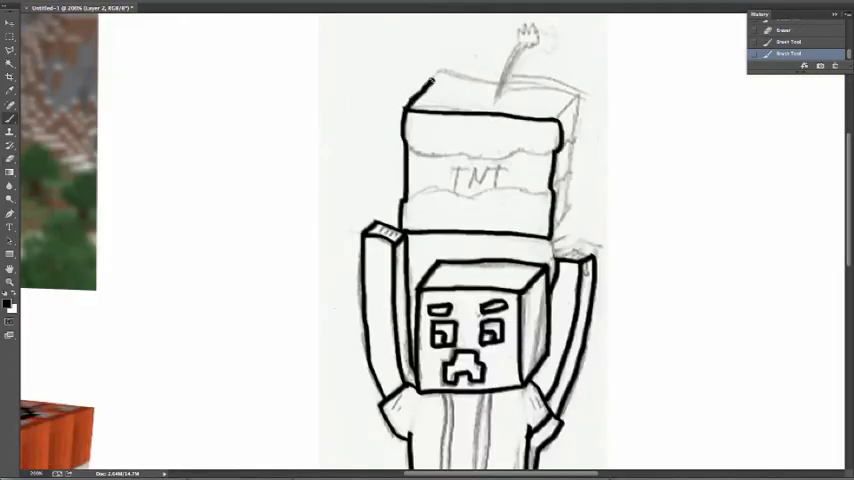
Scroll down over the sketch while inking the creeper and TNT block outlines
scroll(down, 3)
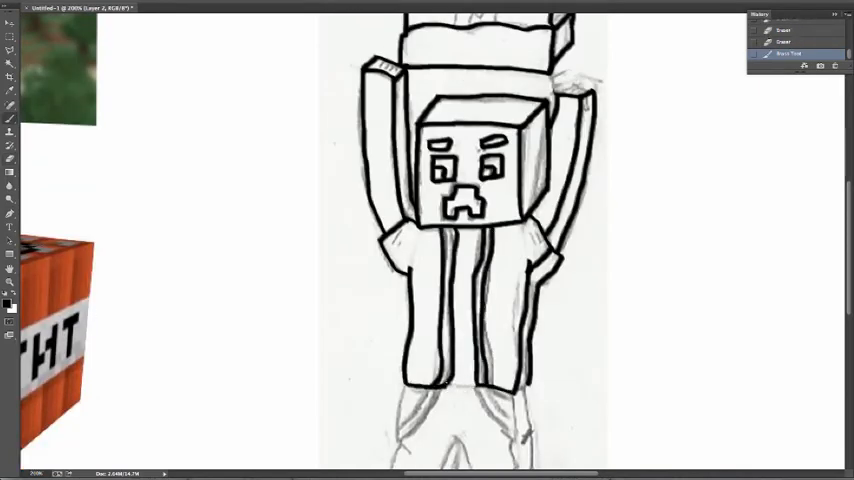
scroll(down, 3)
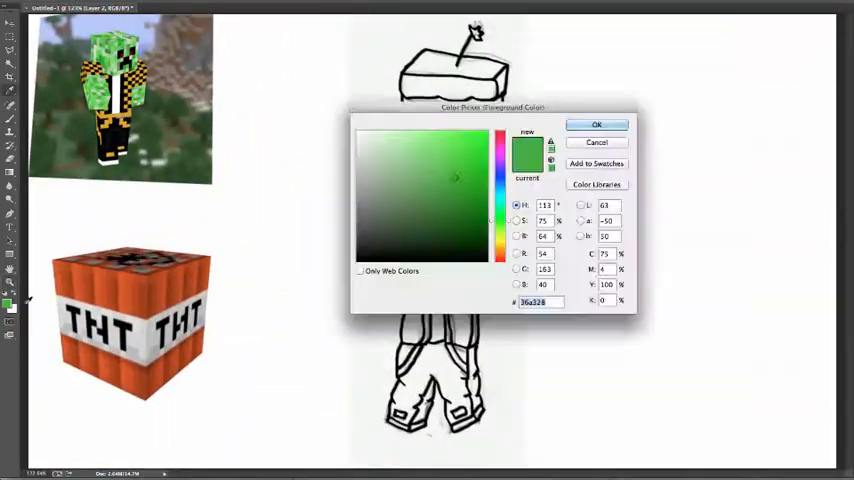
Confirm green as the foreground colour for the creeper's head and arm
click(596, 124)
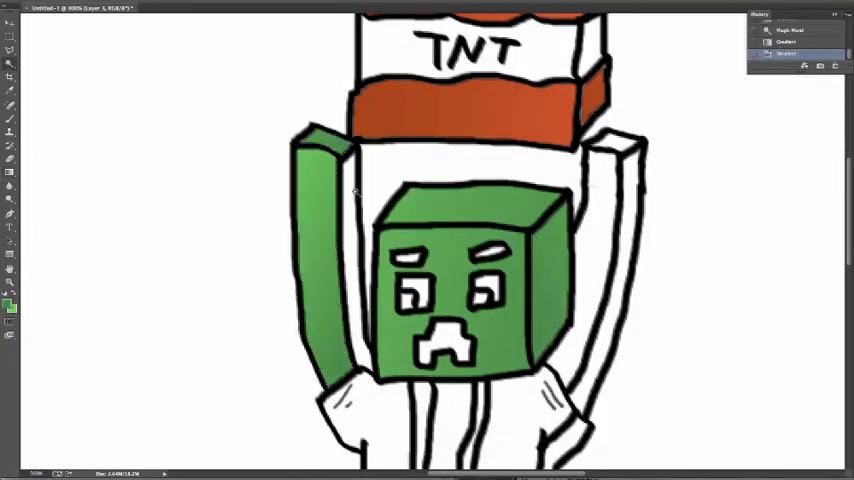
Set the background colour to a lighter green sampled from the creeper reference
click(15, 312)
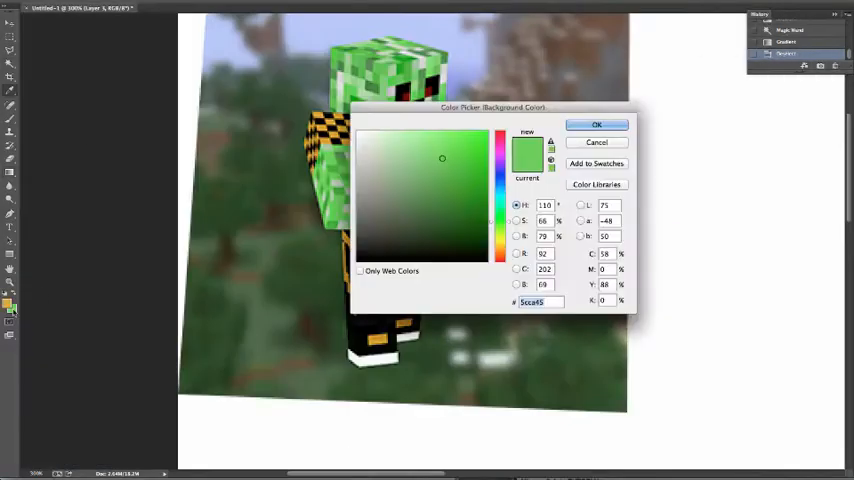
click(597, 124)
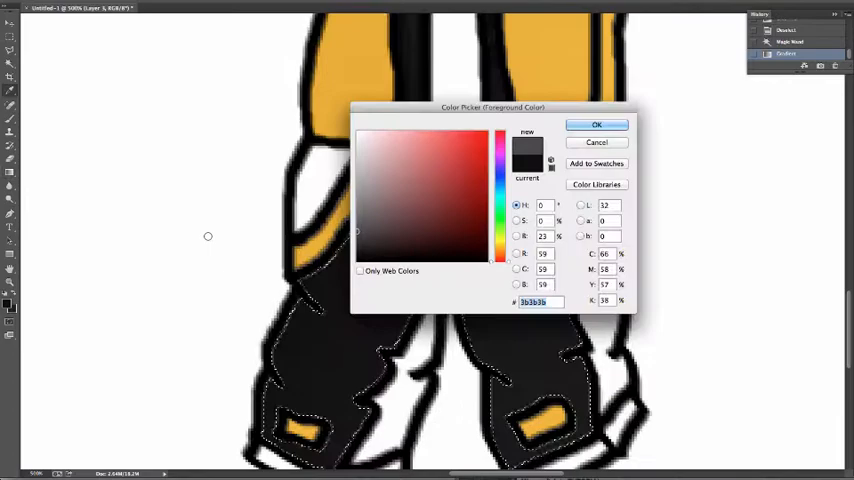
Confirm dark grey #3b3b3b as the foreground colour for the trousers
click(596, 124)
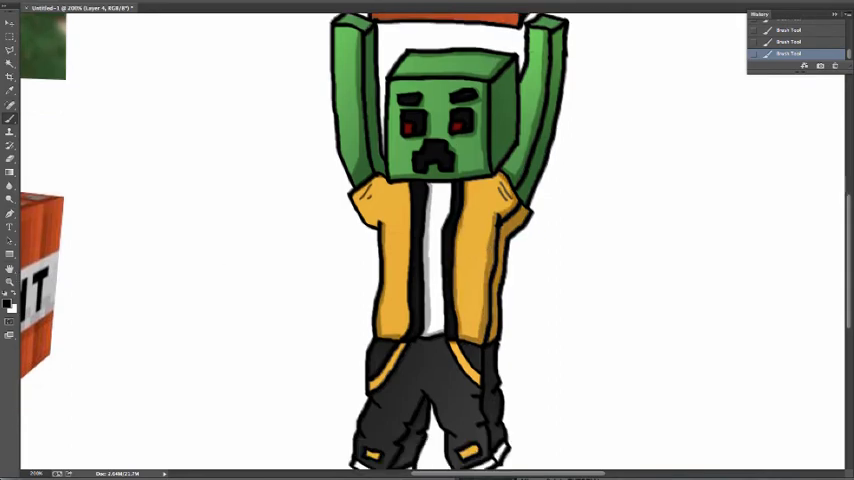
Scroll down to check the shaded trousers and legs
scroll(down, 3)
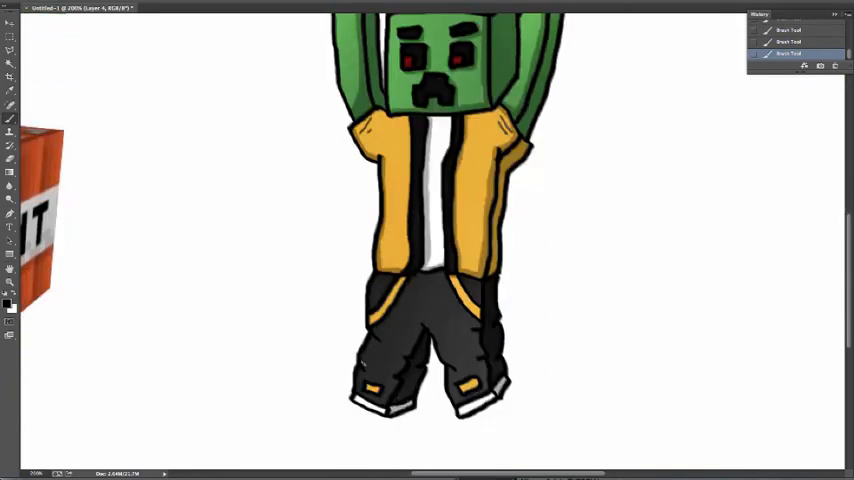